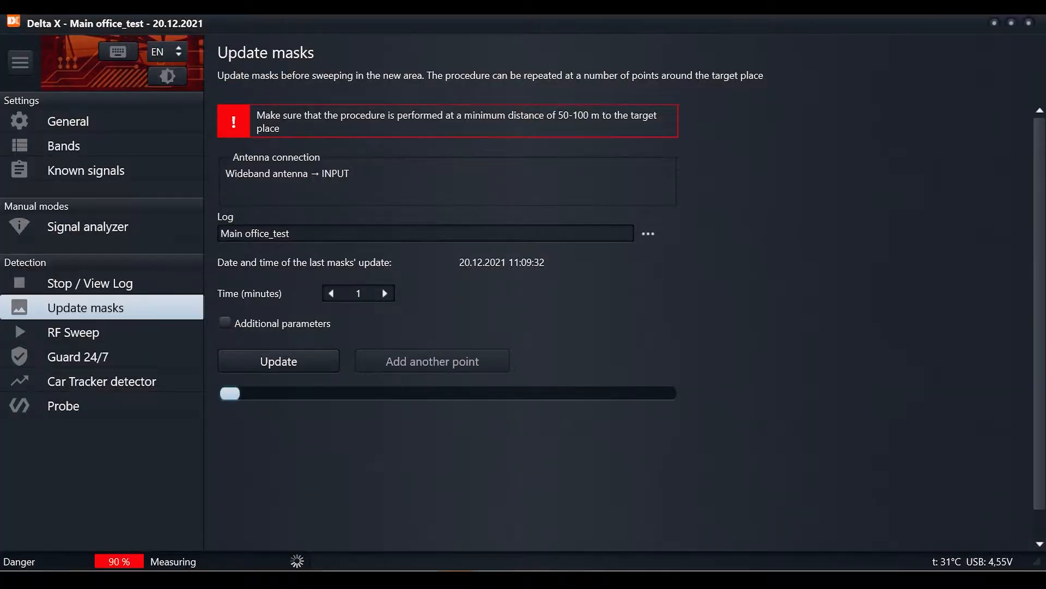
- Update the Main office_test masks over one minute, then start the RF Sweep detection mode
click(278, 360)
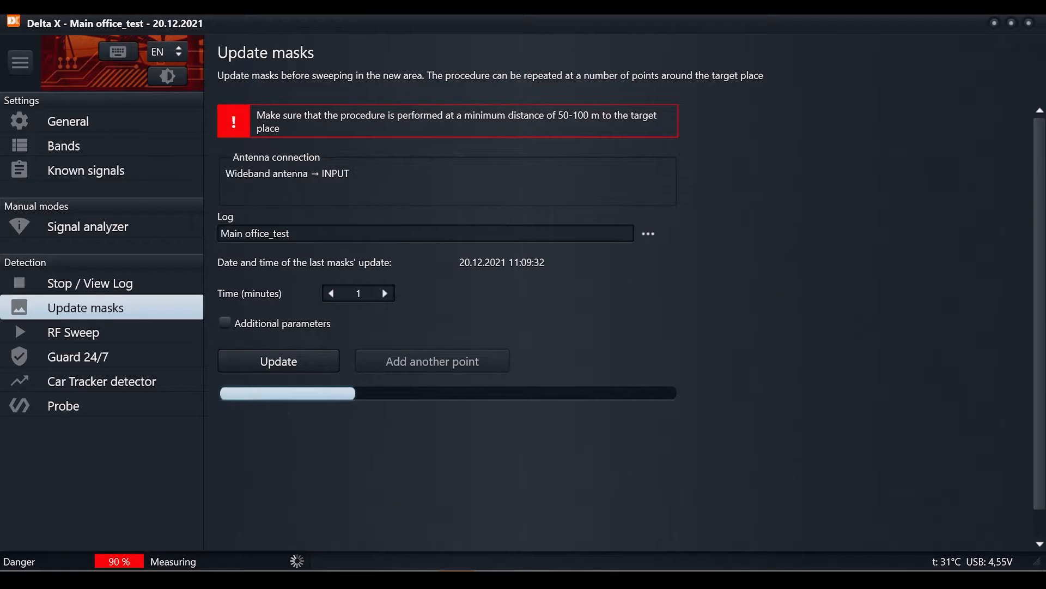
click(73, 332)
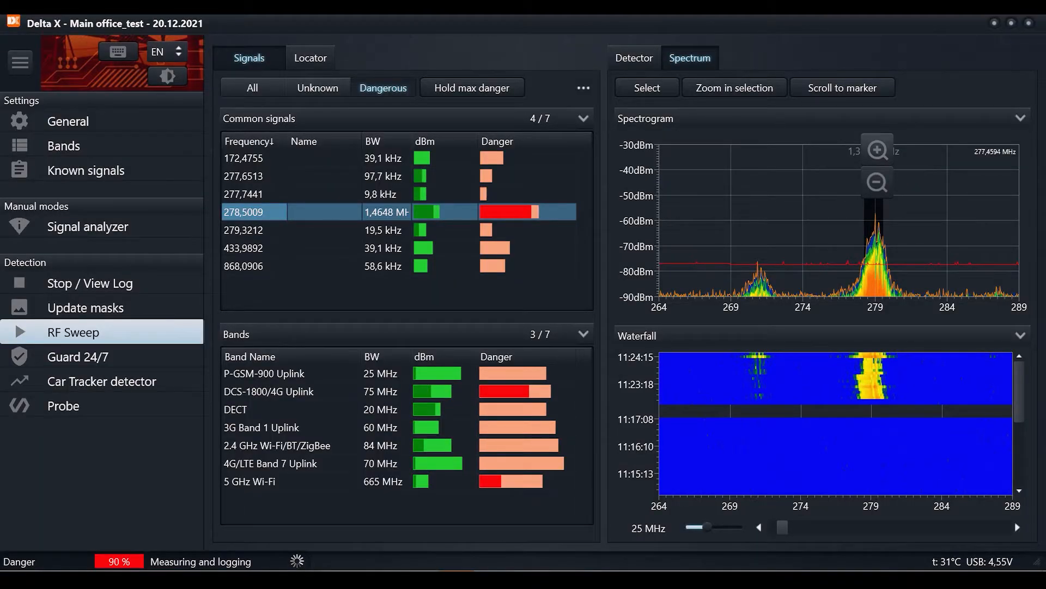